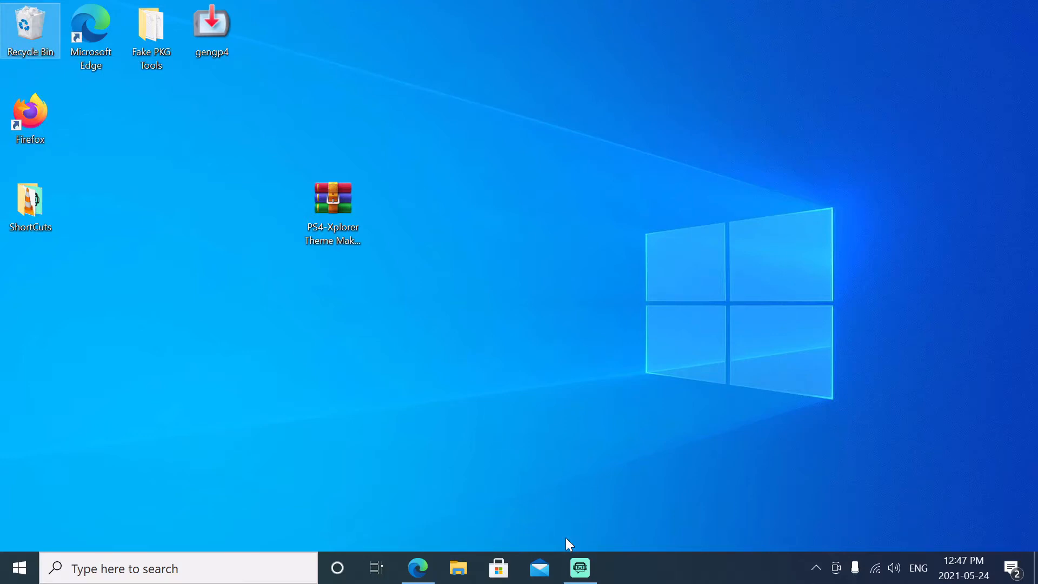
- Extract the Theme Maker 1.5 archive on the desktop and select all three files in its folder
click(332, 199)
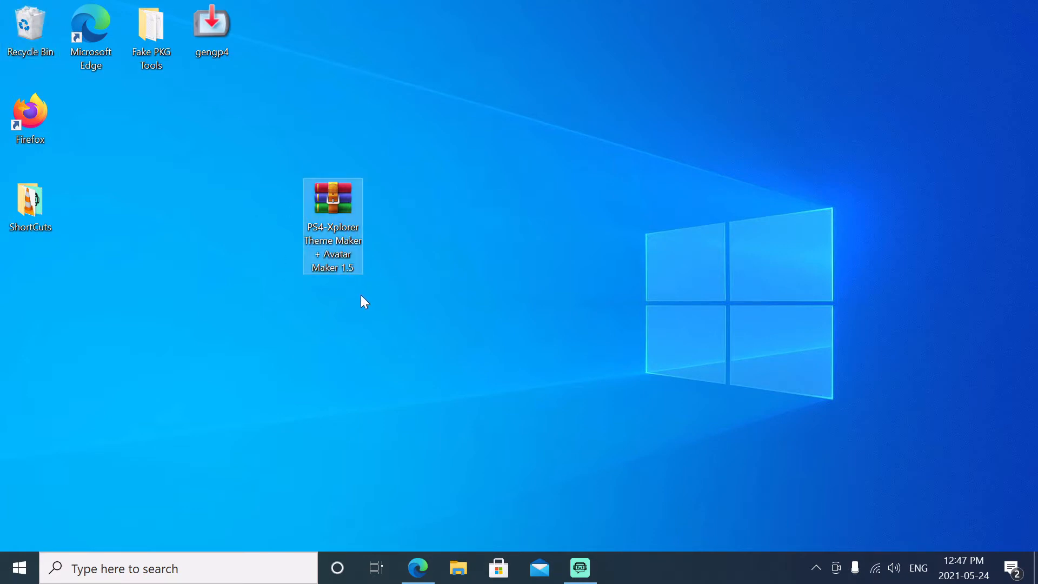
mouse_move(358, 245)
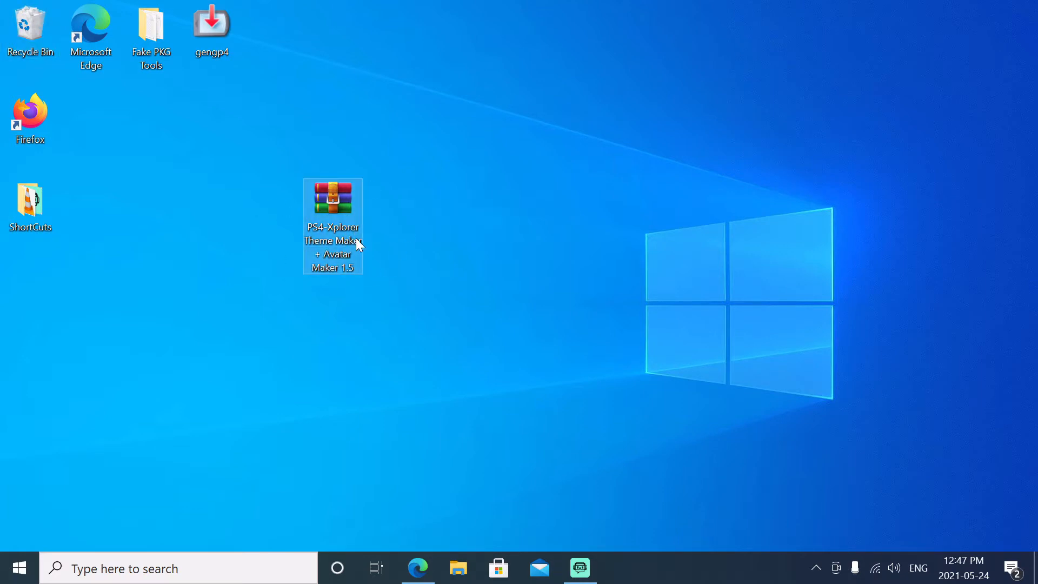
right_click(332, 199)
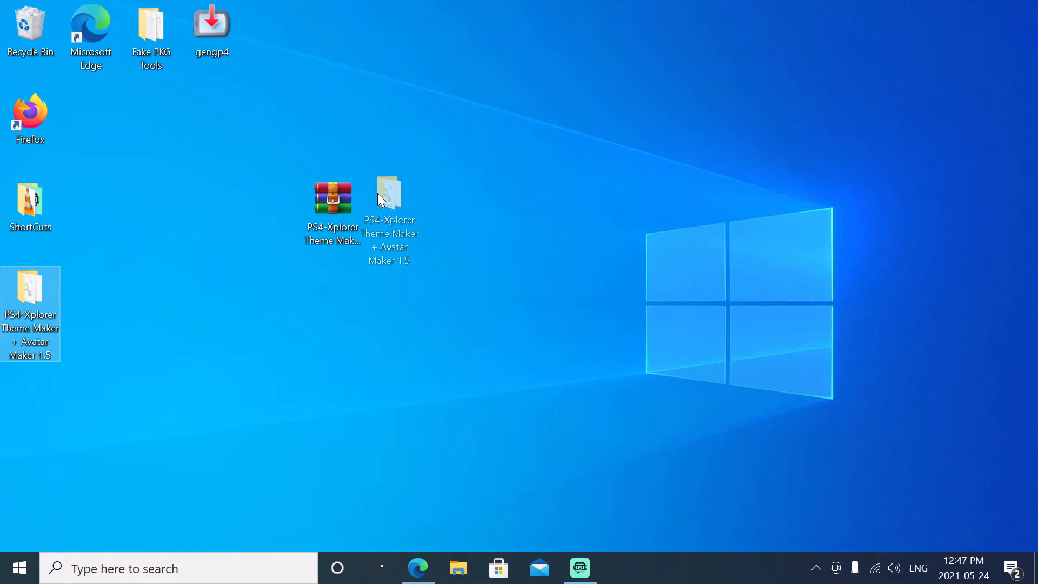
double_click(388, 196)
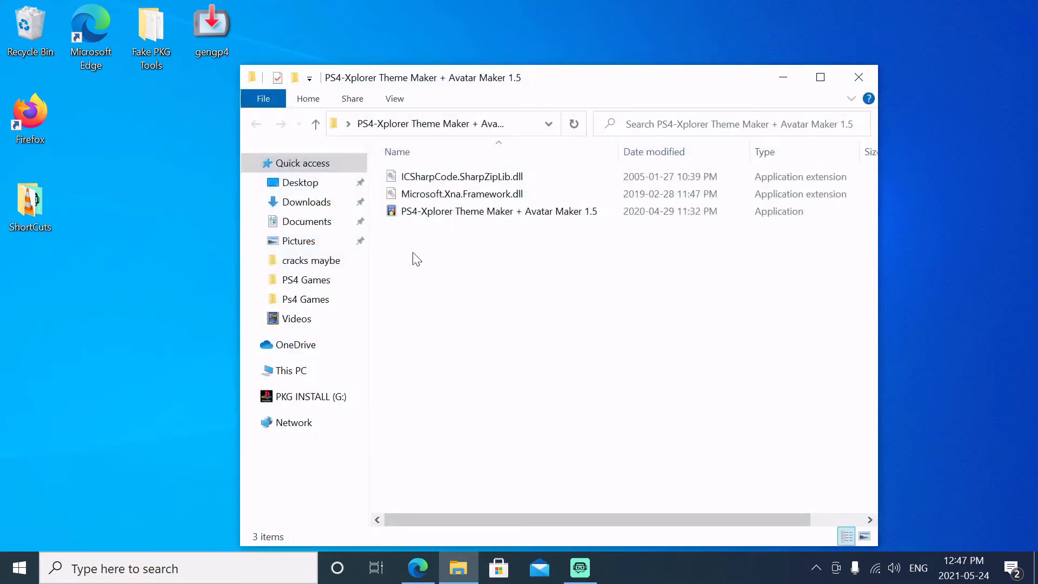
key(ctrl+a)
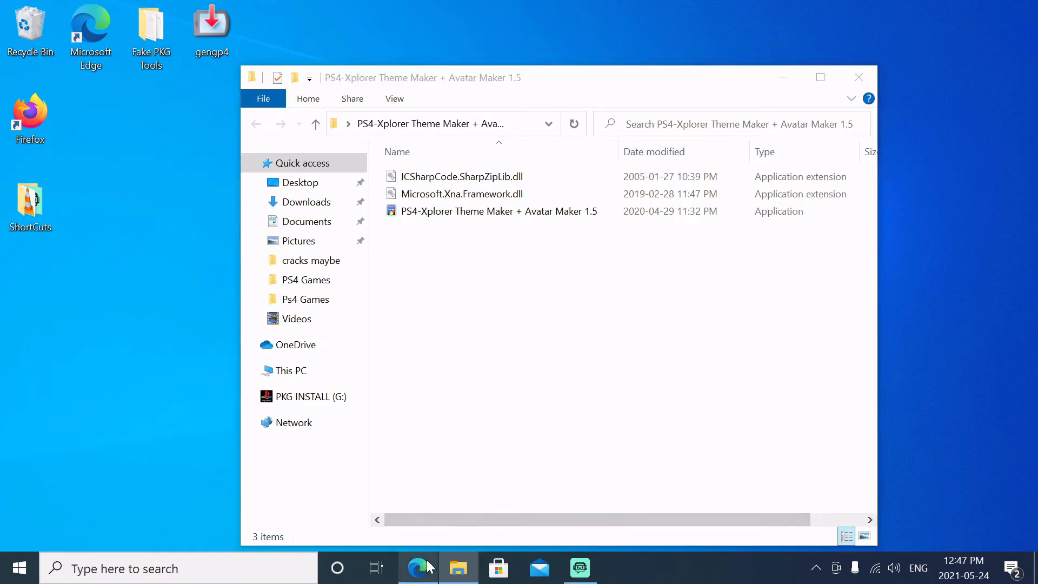
- Browse the ps4 avatar image results, previewing the Anonymous Panda, soldier and Blue Neon Mask pictures
click(416, 568)
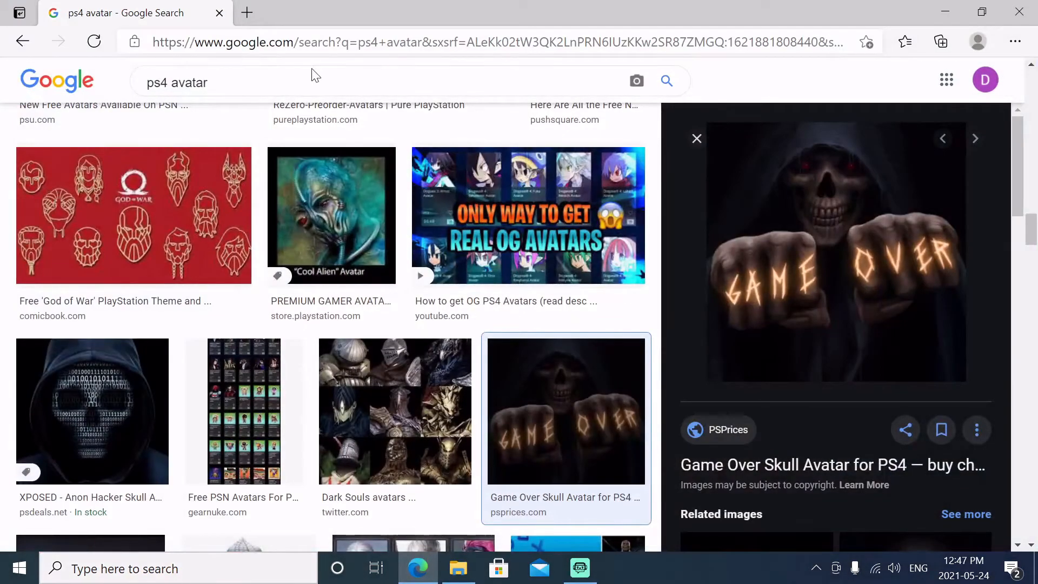
scroll(down, 3)
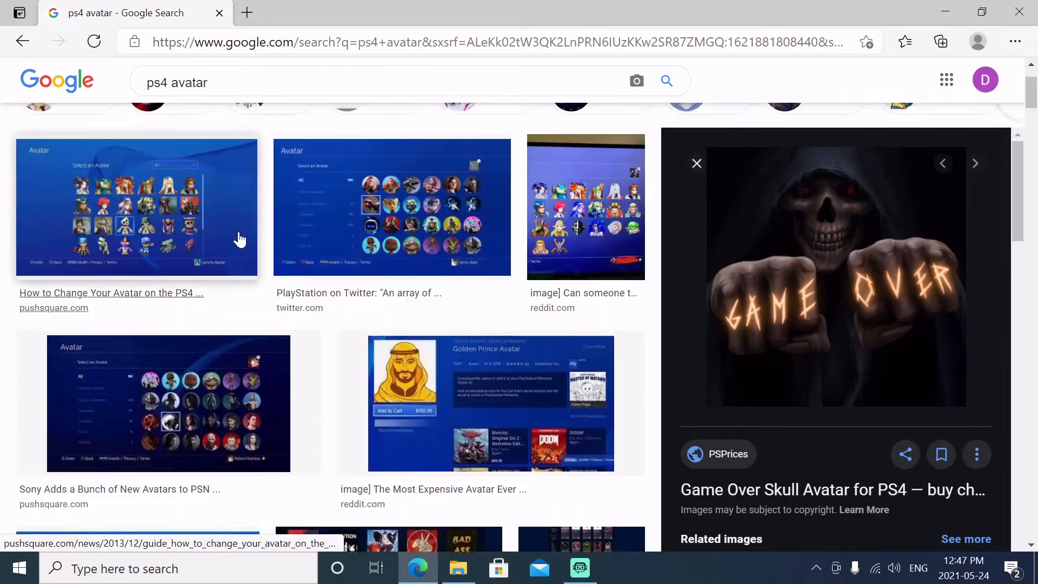
scroll(up, 3)
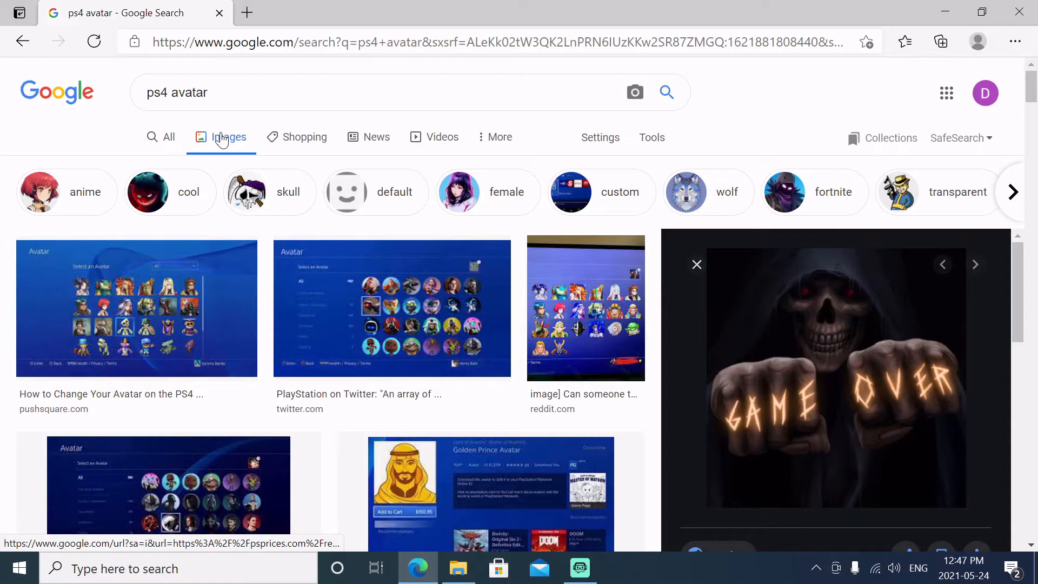
scroll(down, 3)
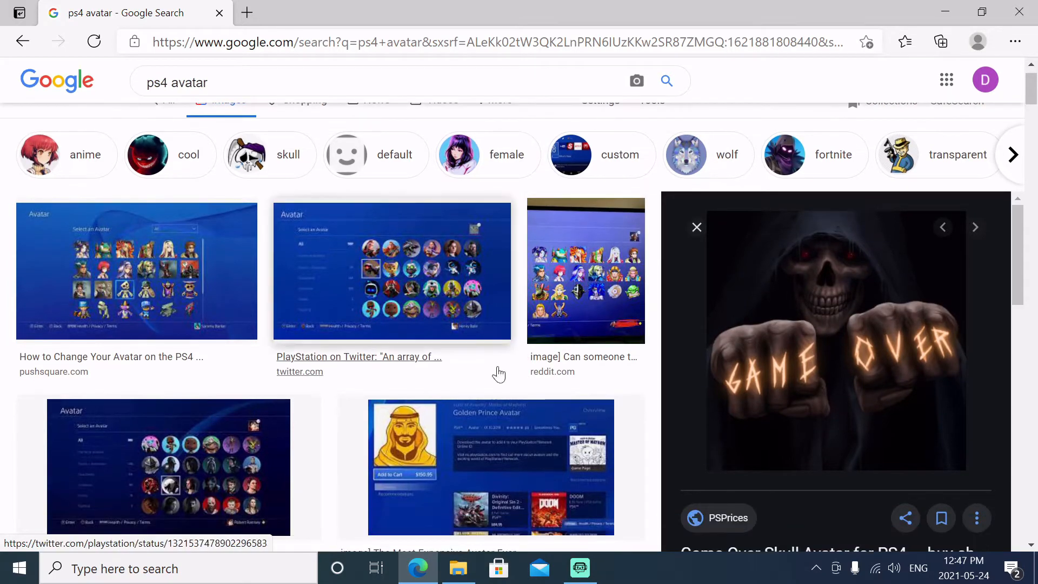
scroll(down, 3)
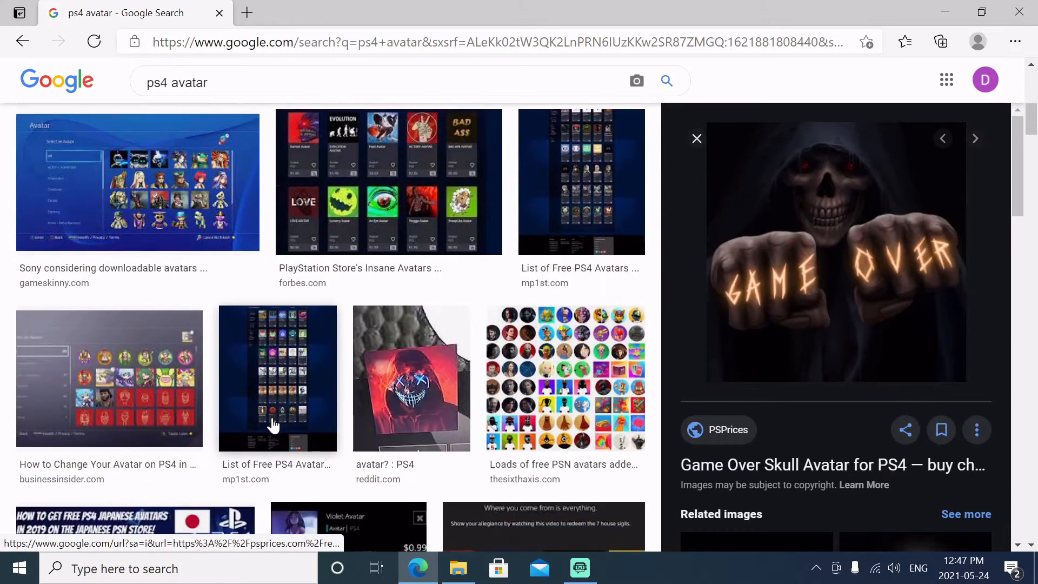
scroll(down, 3)
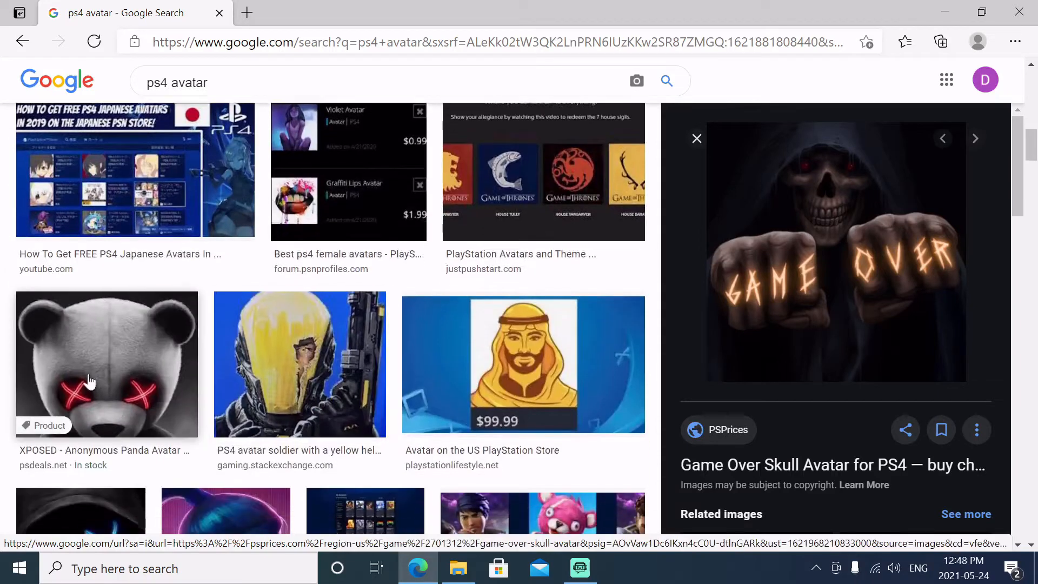
click(106, 365)
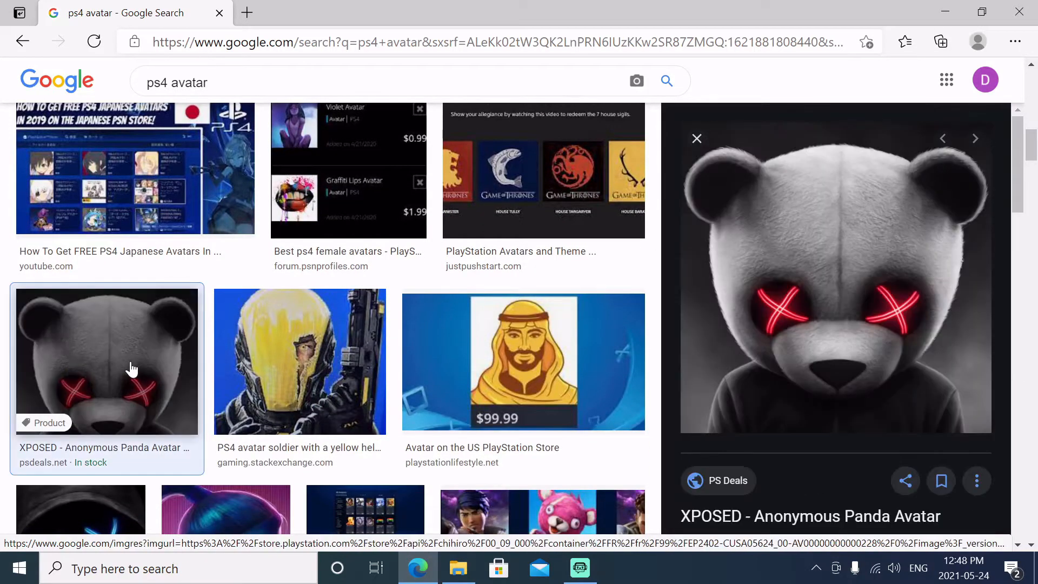
click(299, 362)
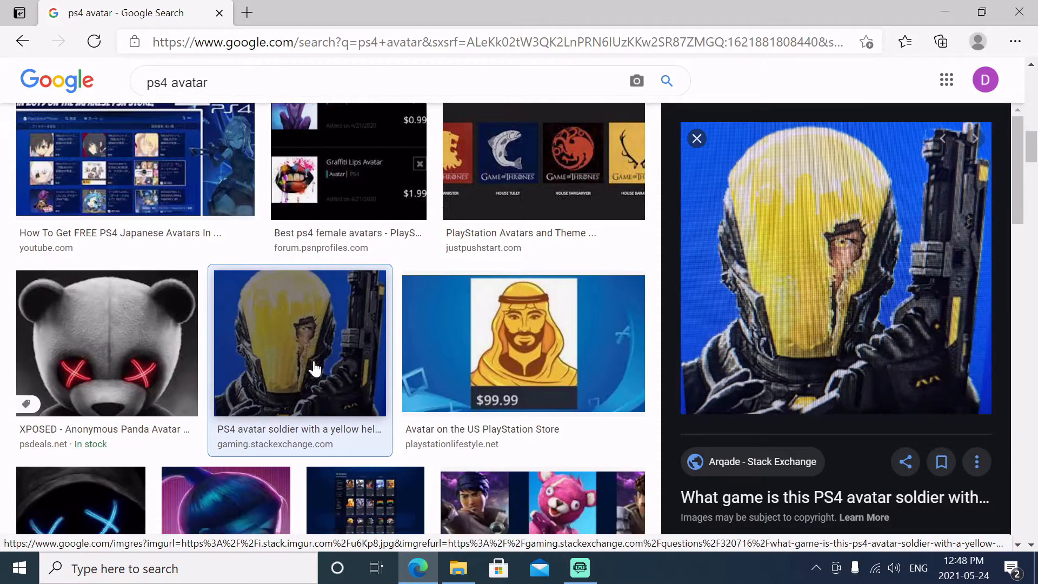
scroll(down, 3)
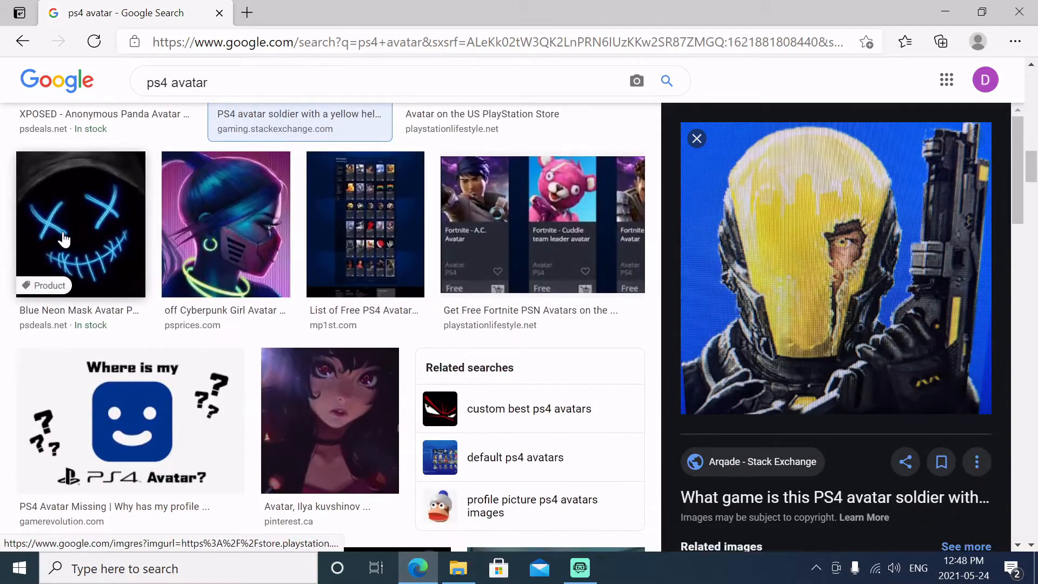
click(79, 223)
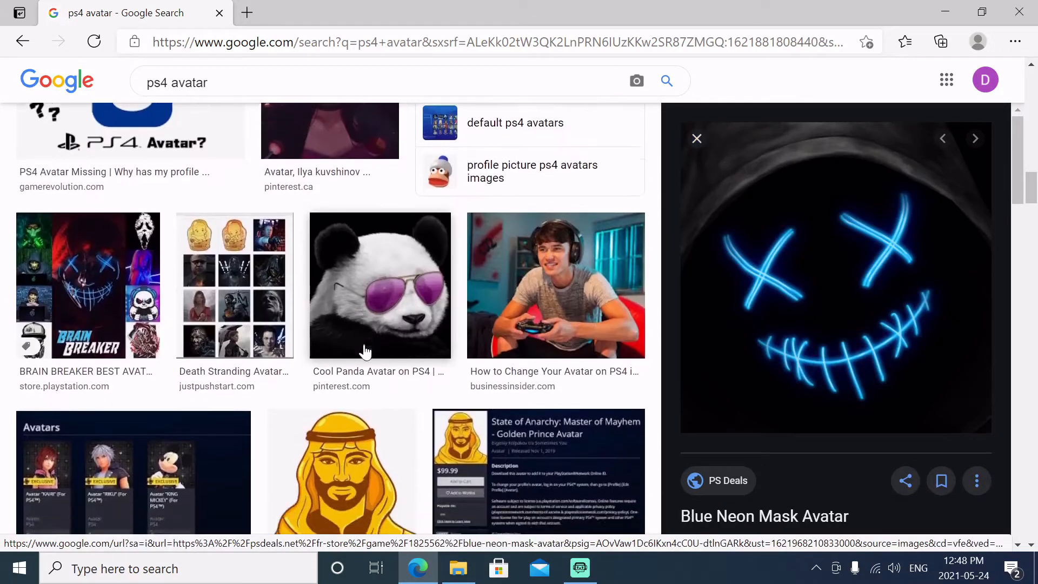
scroll(down, 3)
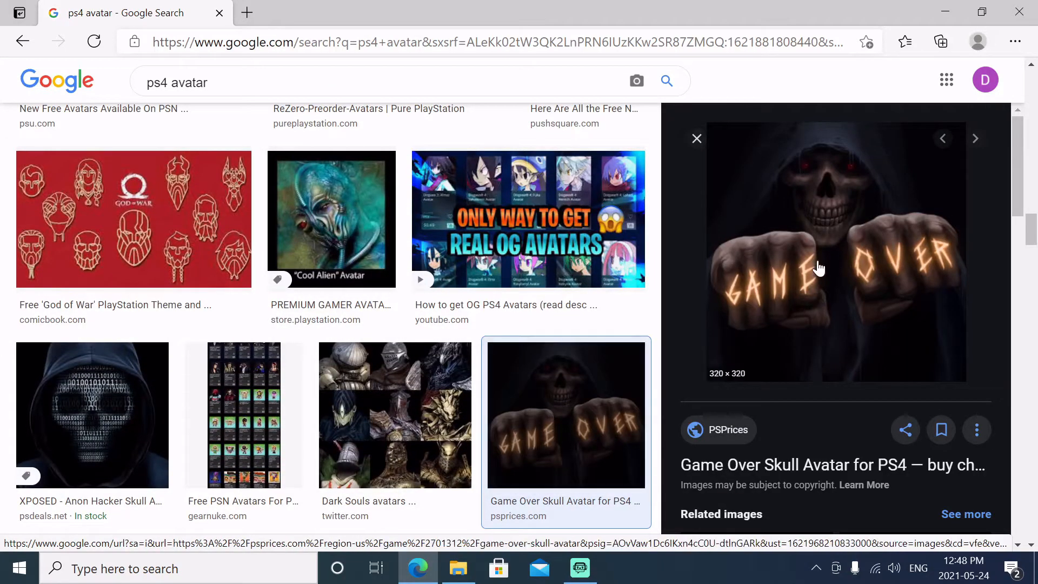
- Save the Game Over skull image into the Downloads folder
right_click(820, 268)
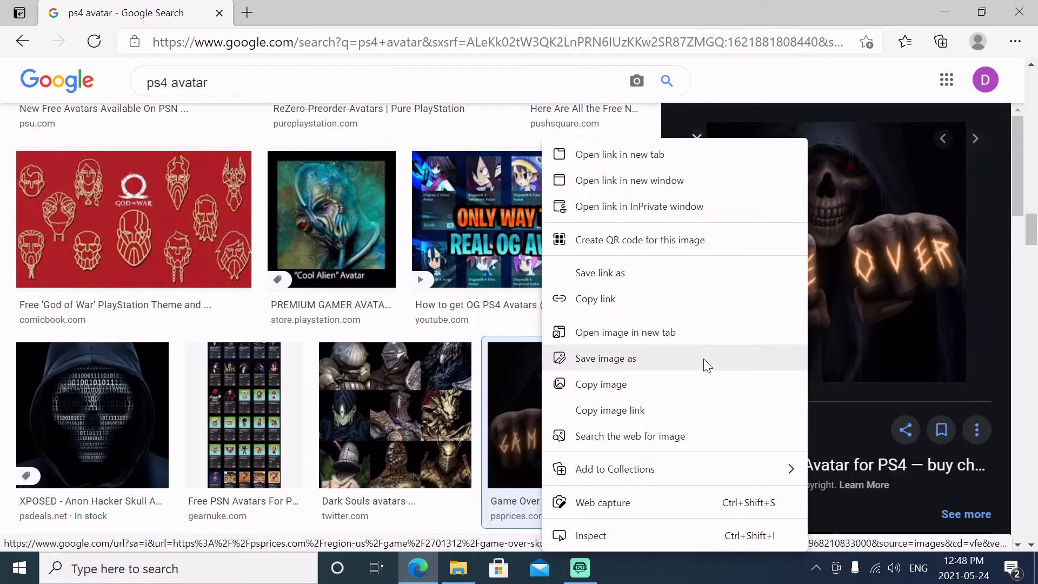
click(606, 357)
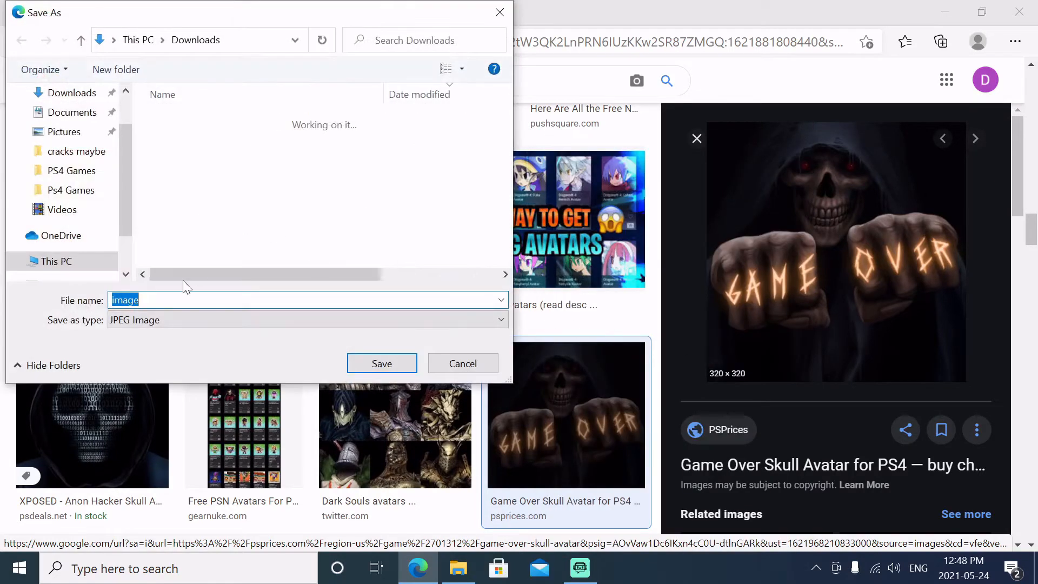
mouse_move(381, 363)
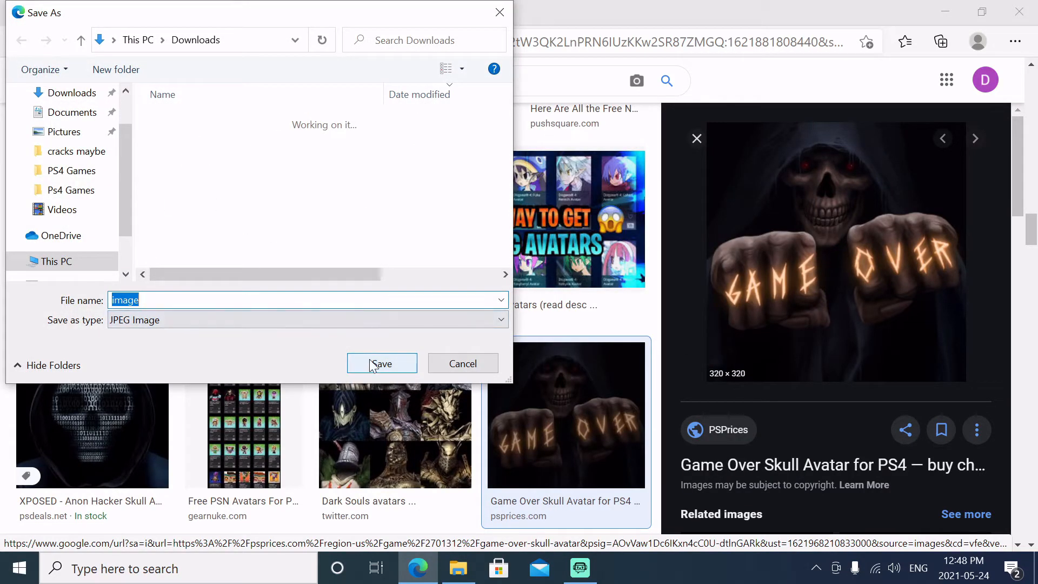
click(381, 364)
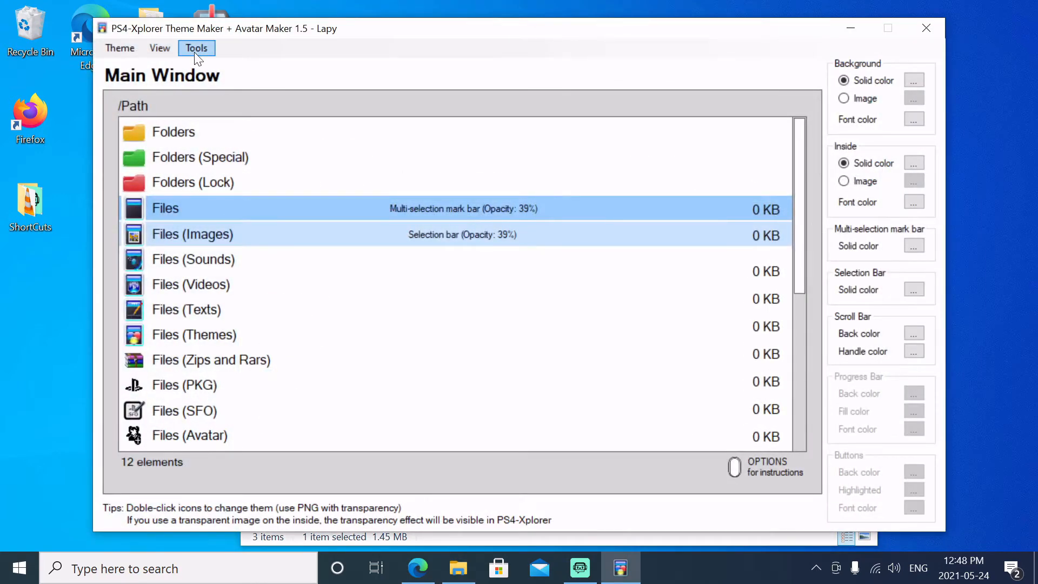
- Load the downloaded Game Over skull image into the Avatar Maker tool
click(196, 47)
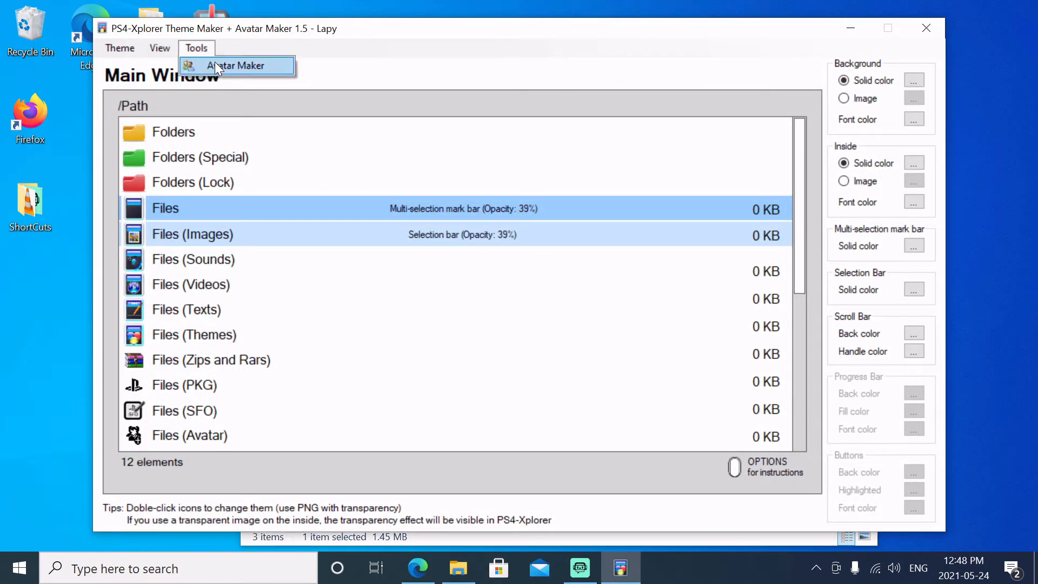
click(237, 65)
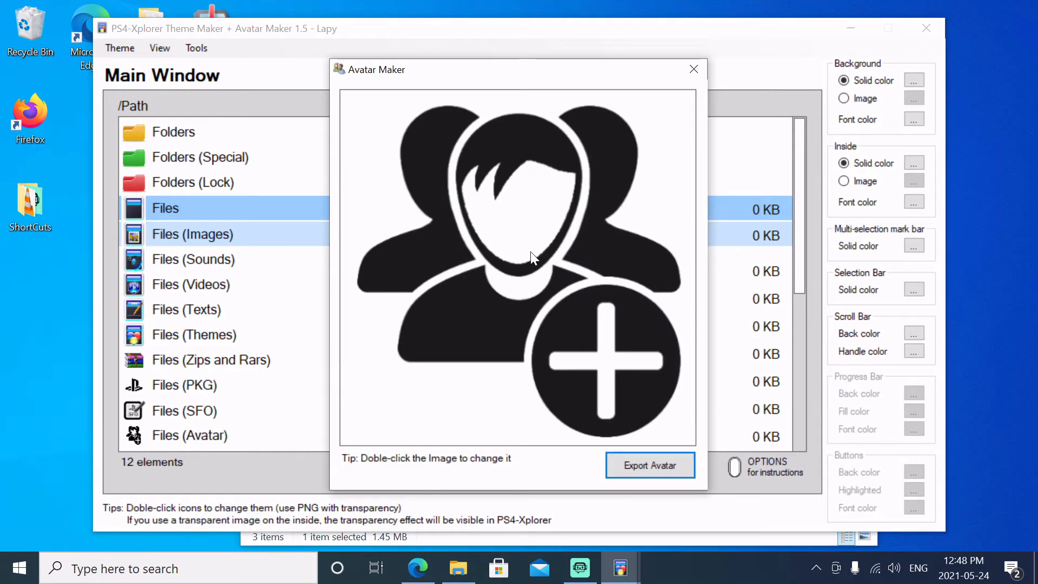
double_click(518, 265)
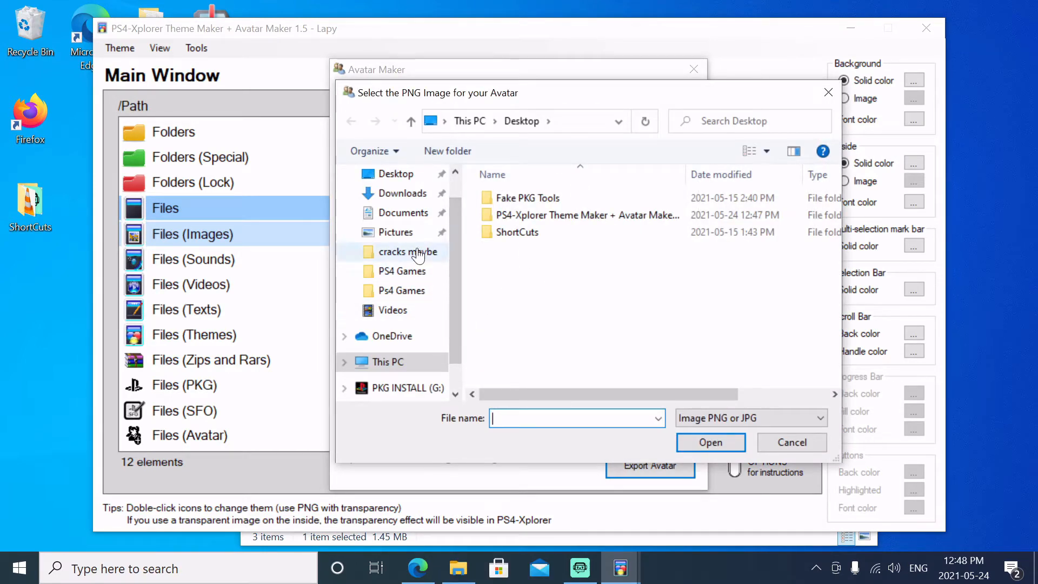
click(407, 192)
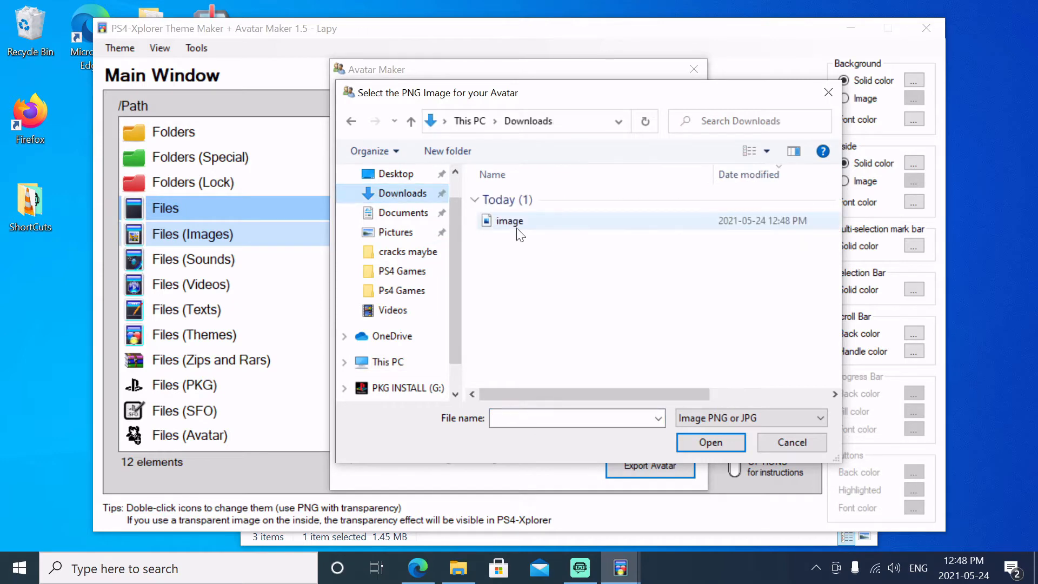
double_click(509, 221)
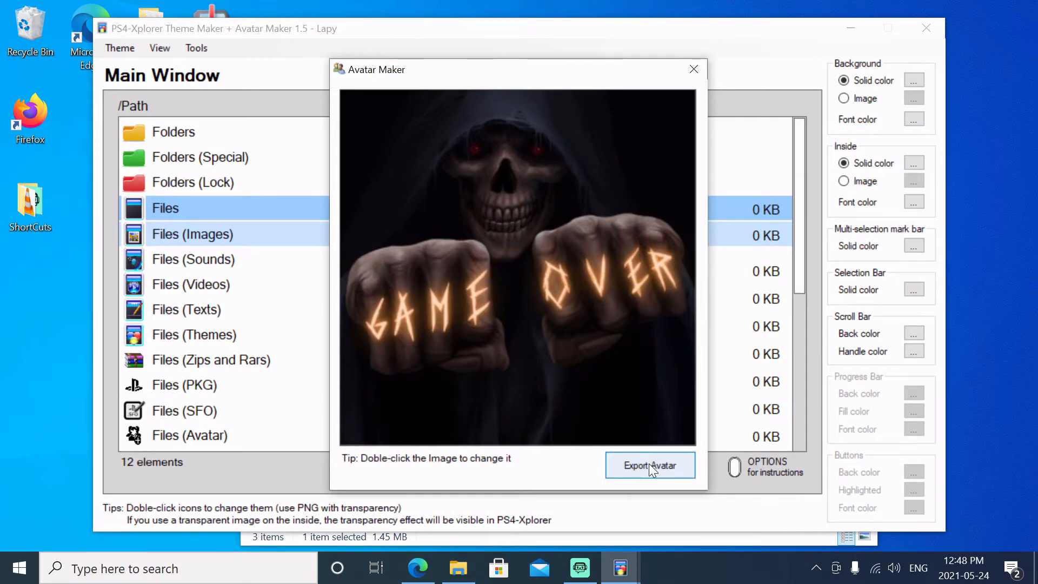
- Export the avatar as My Avatar to the PKG INSTALL (G:) drive and close the application
click(650, 465)
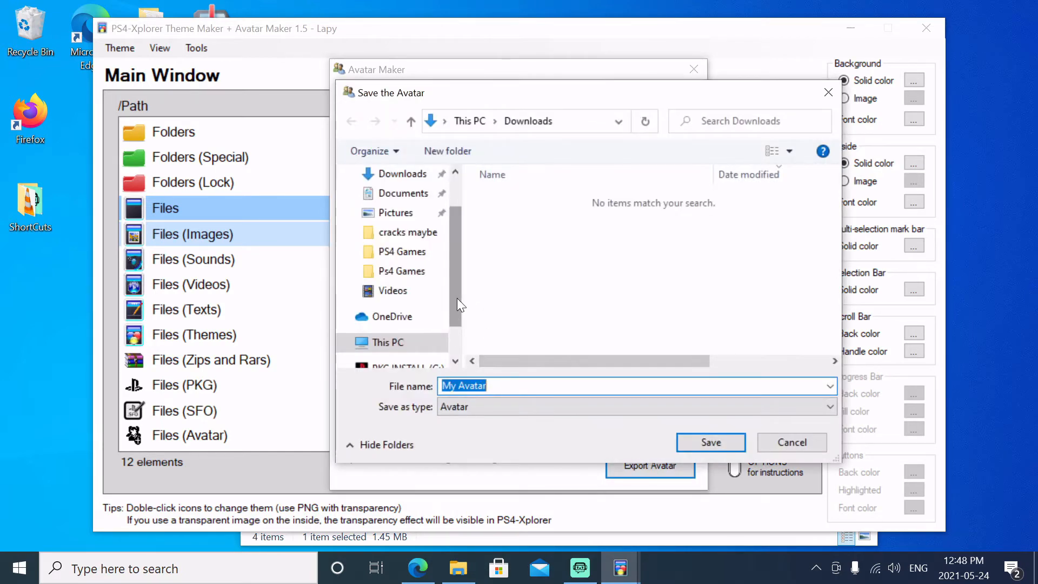
click(420, 310)
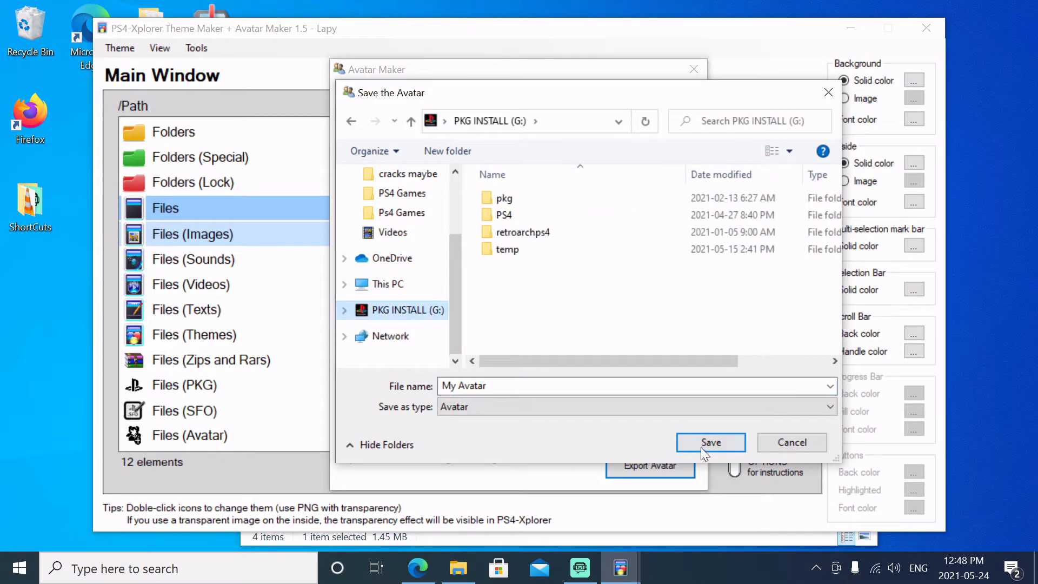
click(709, 442)
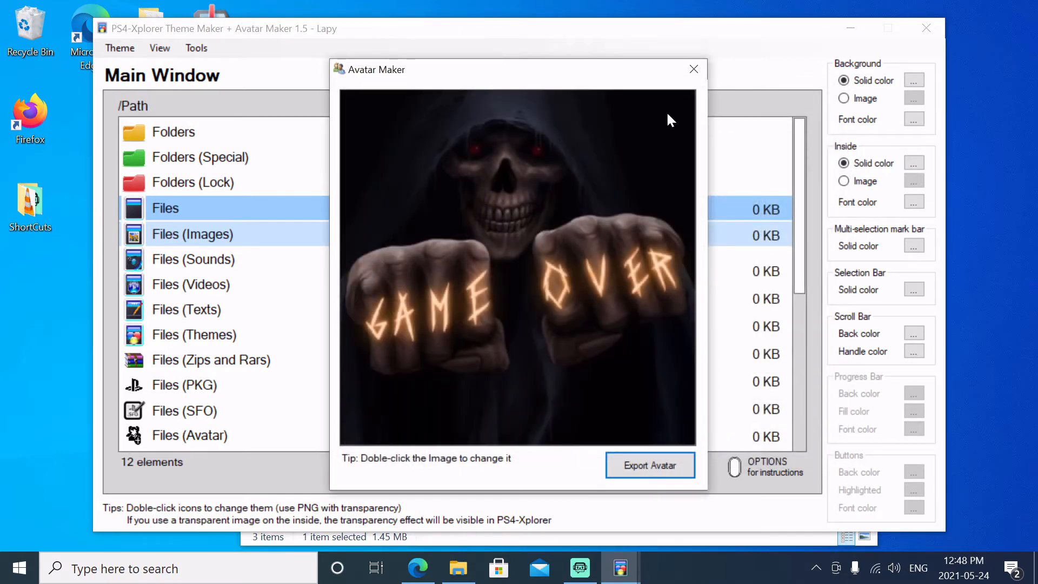
click(693, 70)
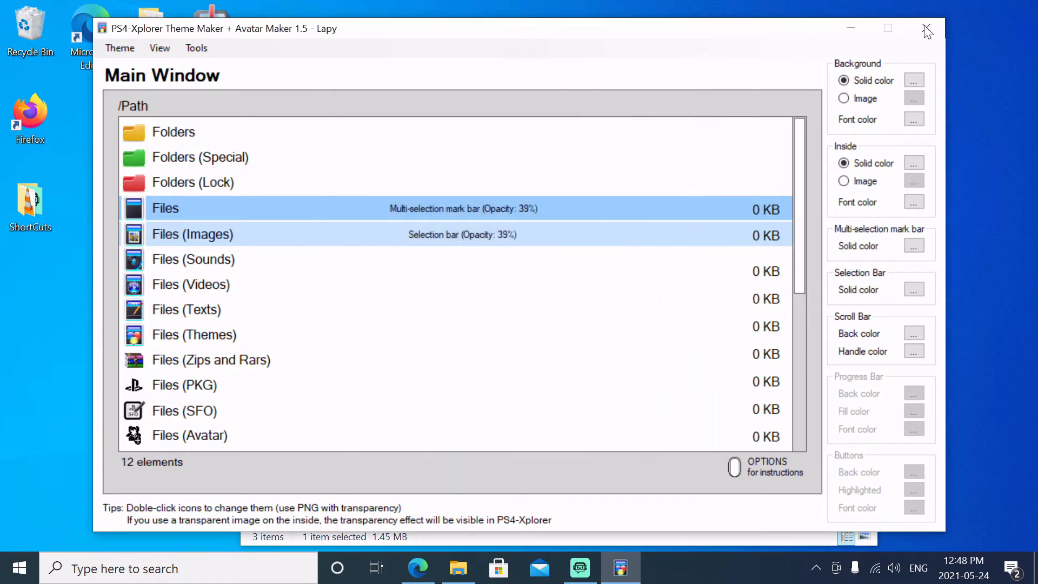
mouse_move(926, 29)
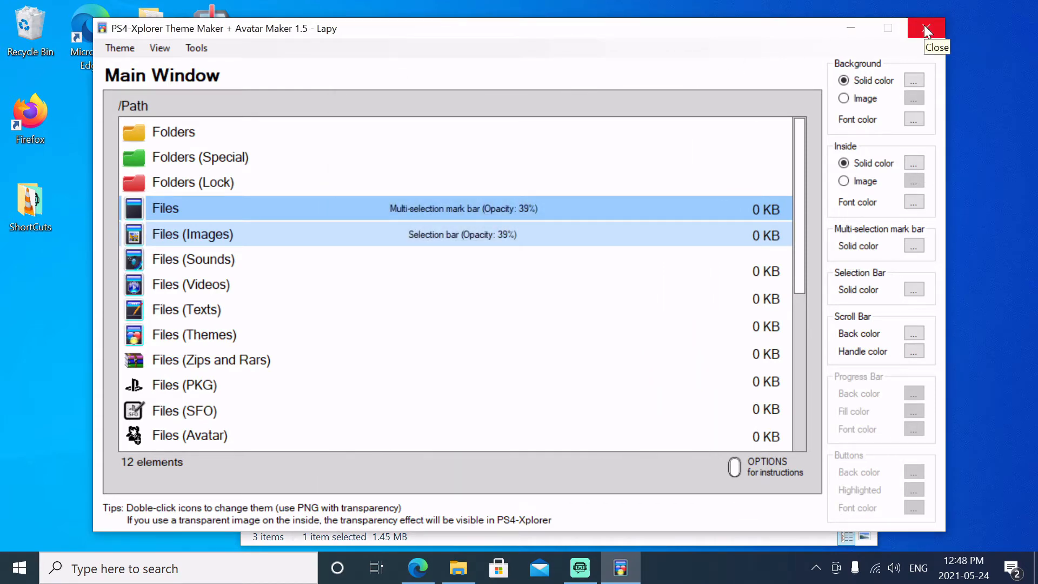
click(926, 28)
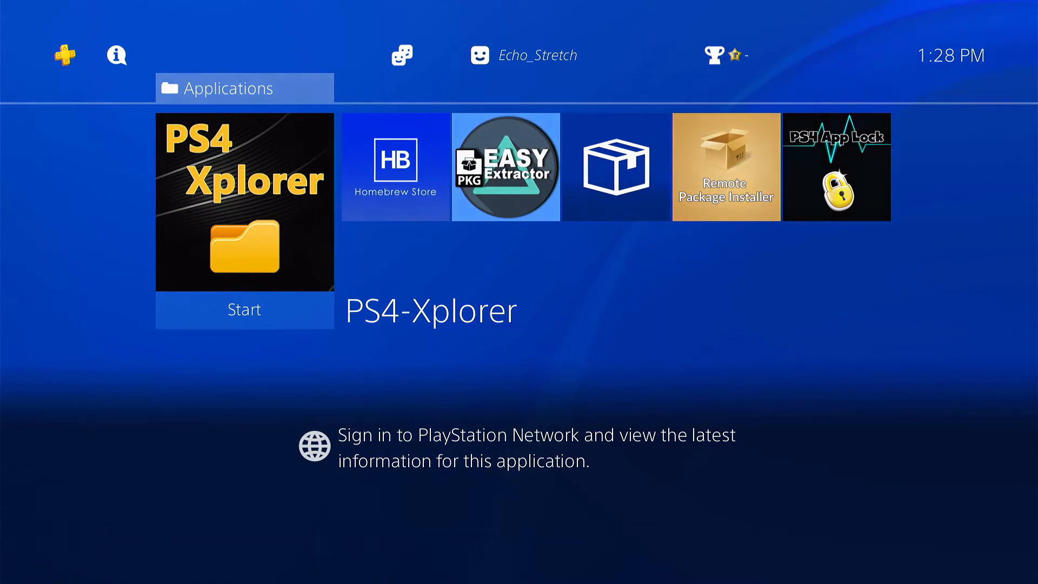
- Start PS4-Xplorer and browse to My Avatar.xavatar on the usb0 drive
click(244, 311)
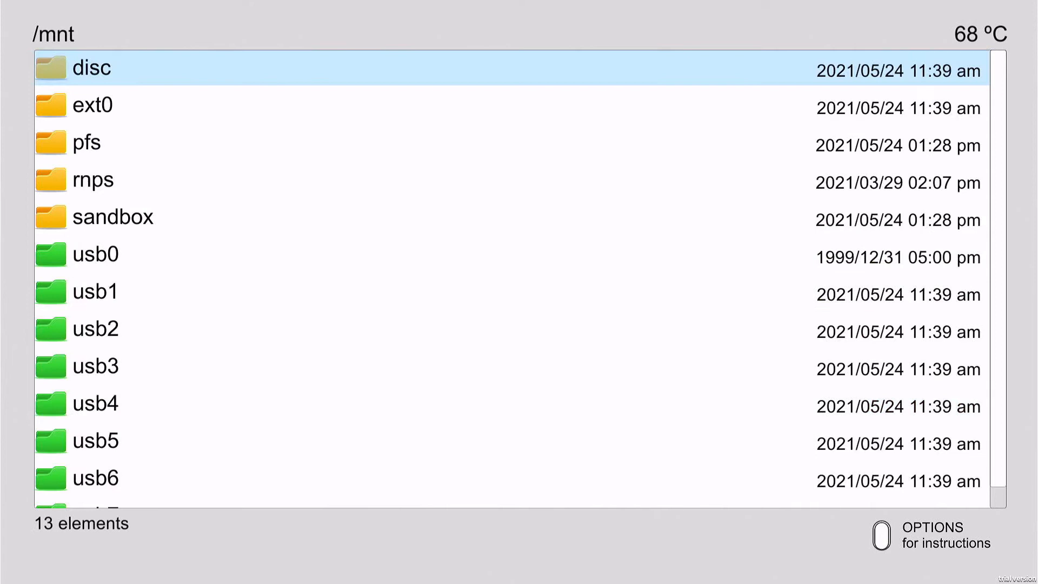
double_click(95, 254)
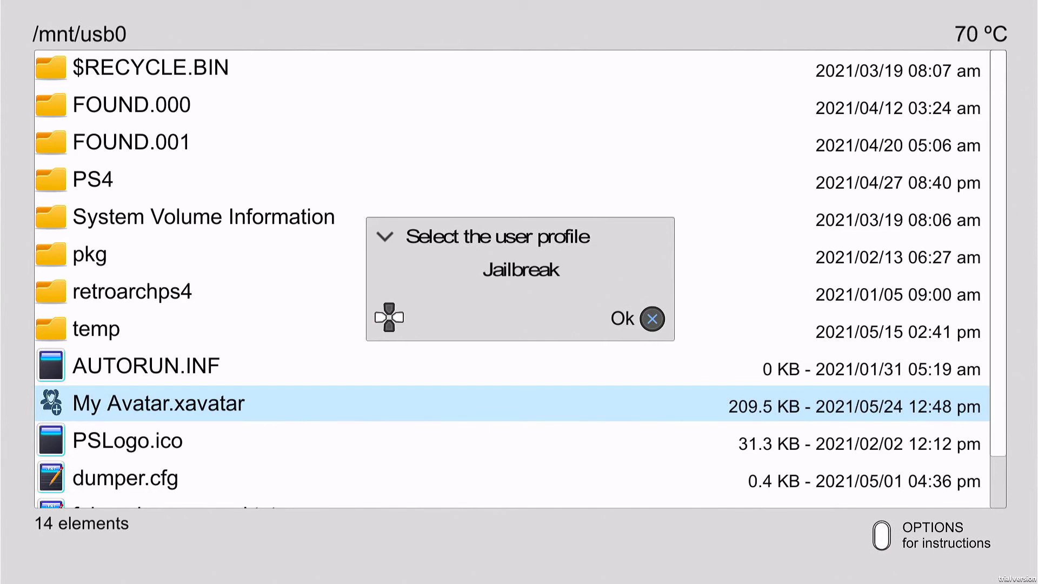
- Install the avatar on the Jailbreak profile, then close PS4-Xplorer from the quick menu
click(652, 318)
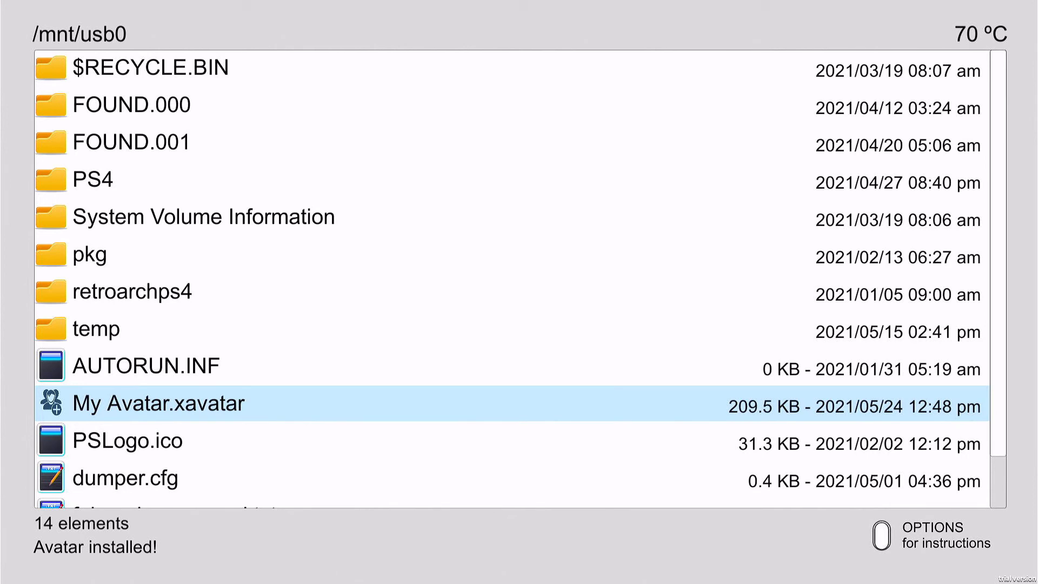
key(PS)
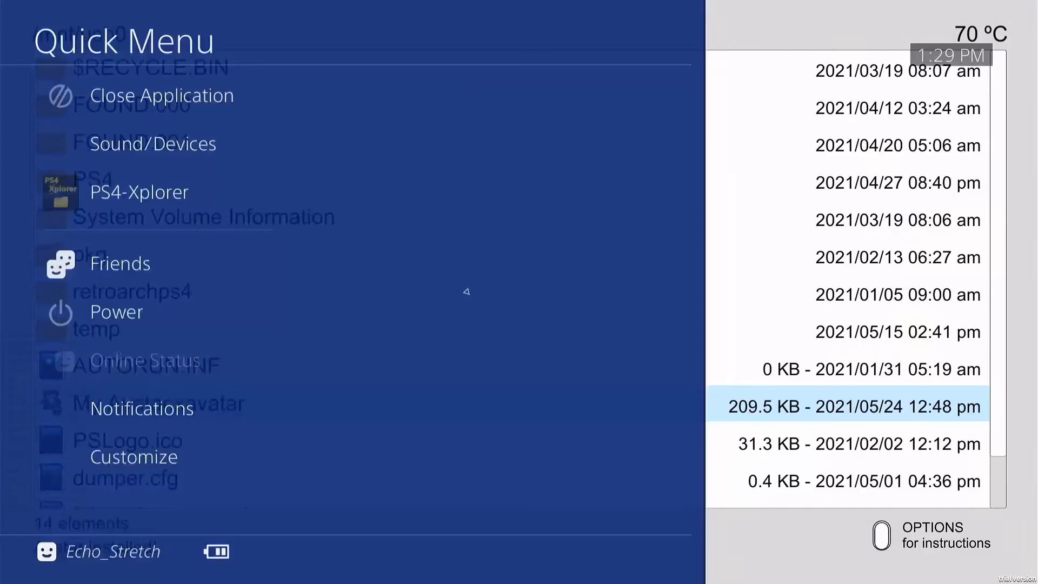
click(161, 95)
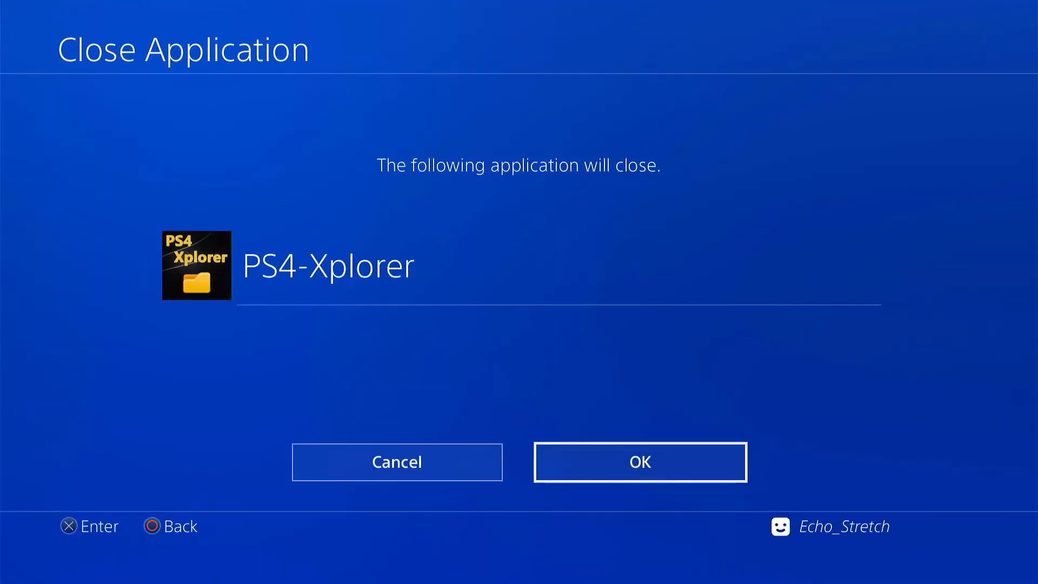
click(639, 462)
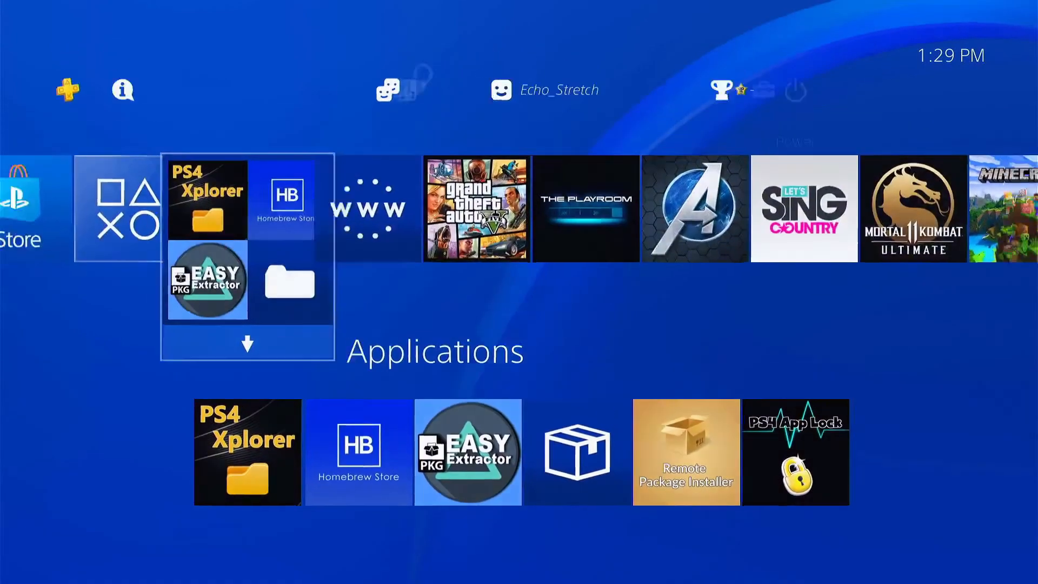
- Switch user via Power options and log in as Jailbreak, now showing the skull avatar
click(796, 91)
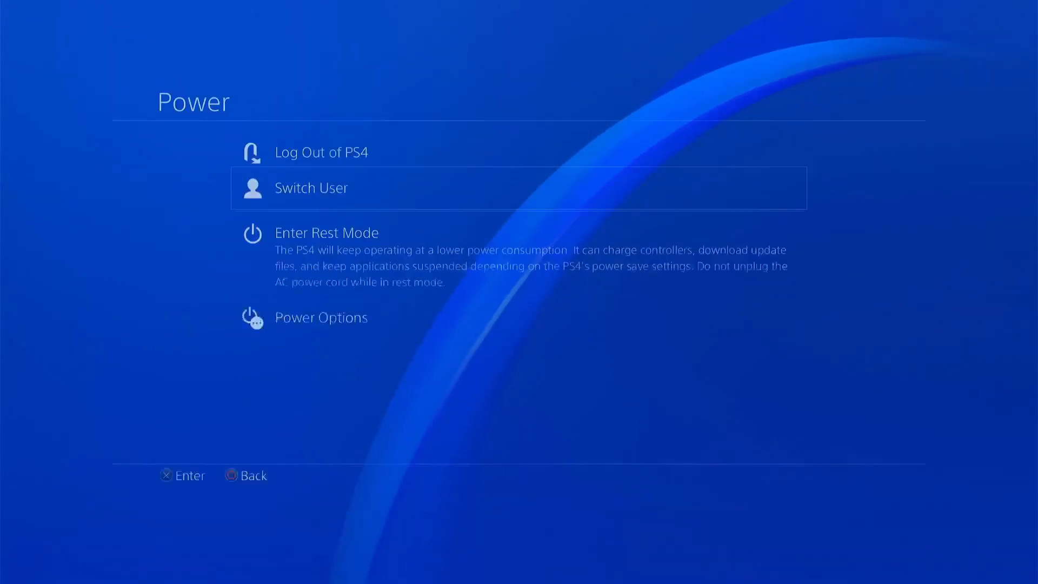
click(310, 187)
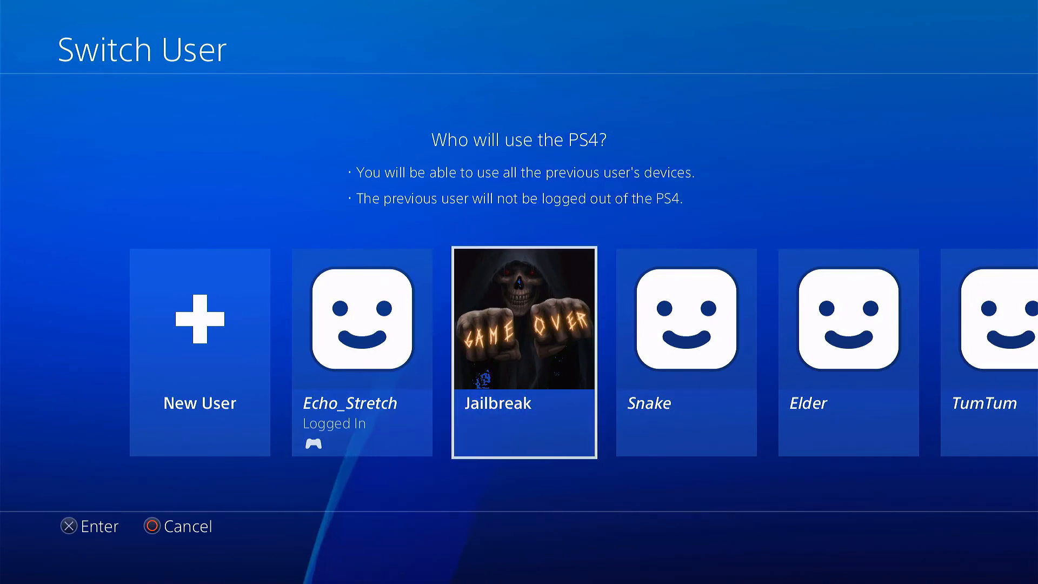
click(523, 351)
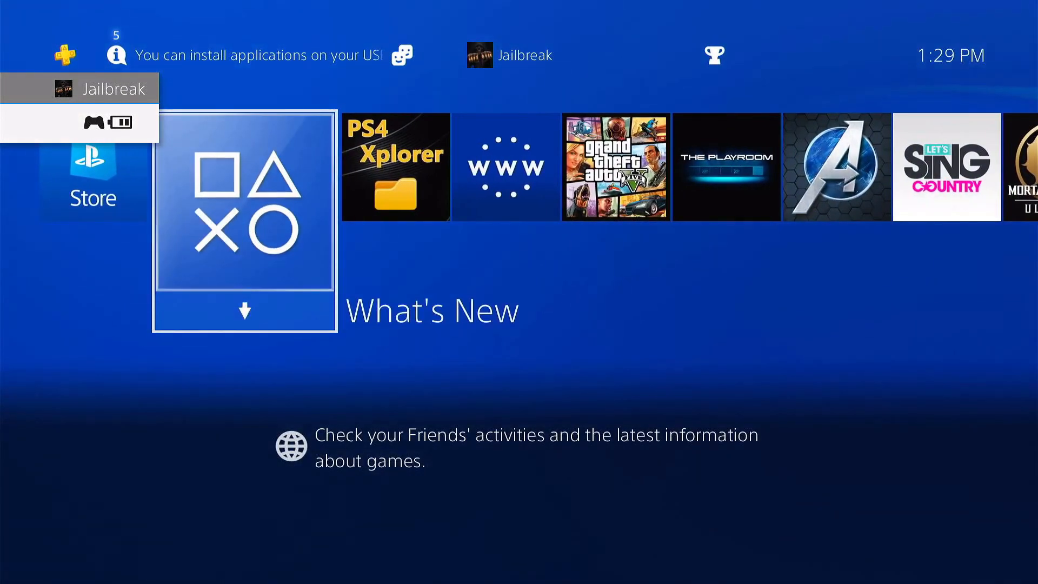